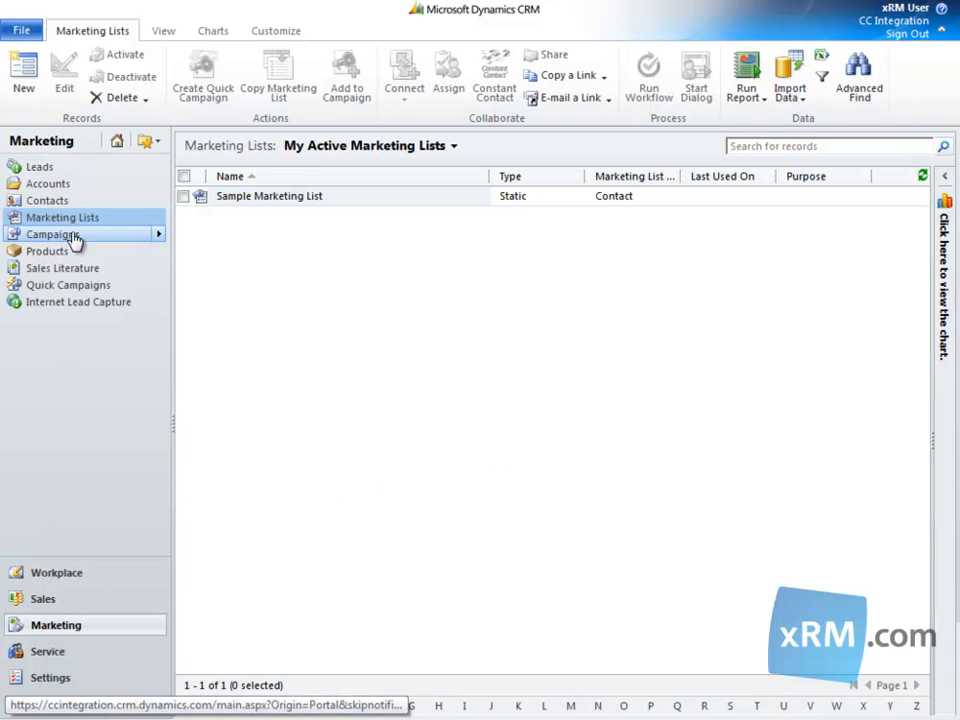
pyautogui.moveTo(64, 216)
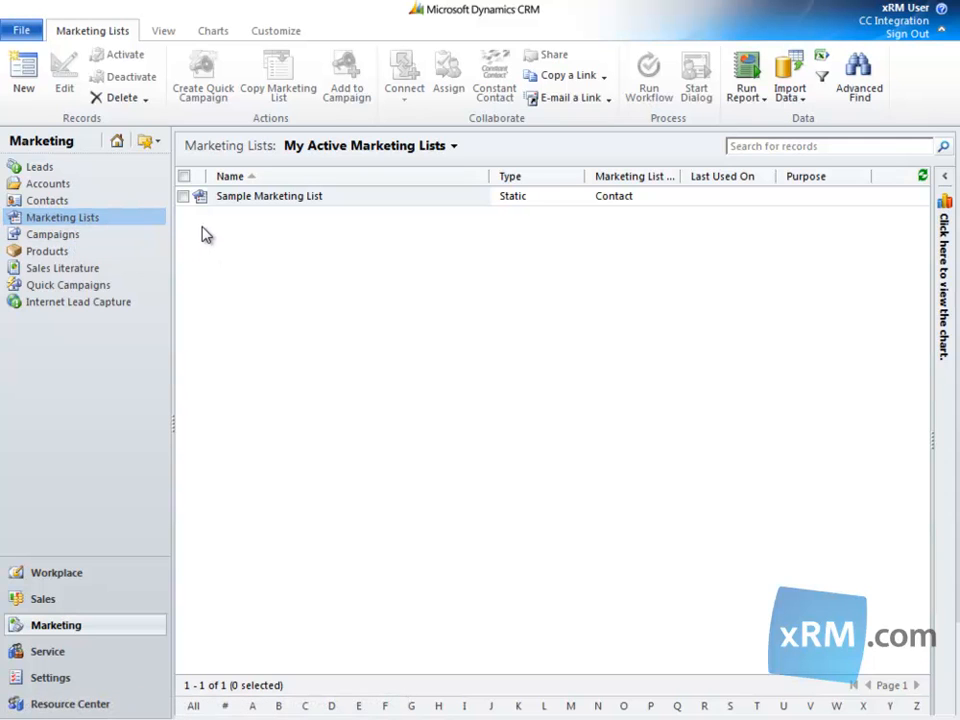
pyautogui.moveTo(184, 200)
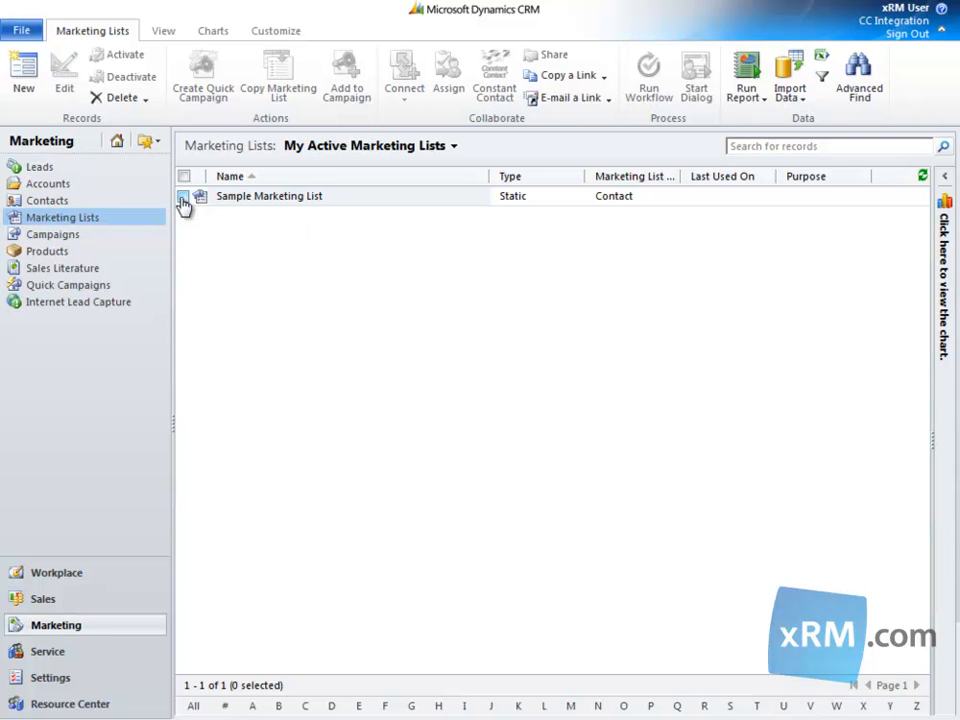
pyautogui.moveTo(198, 216)
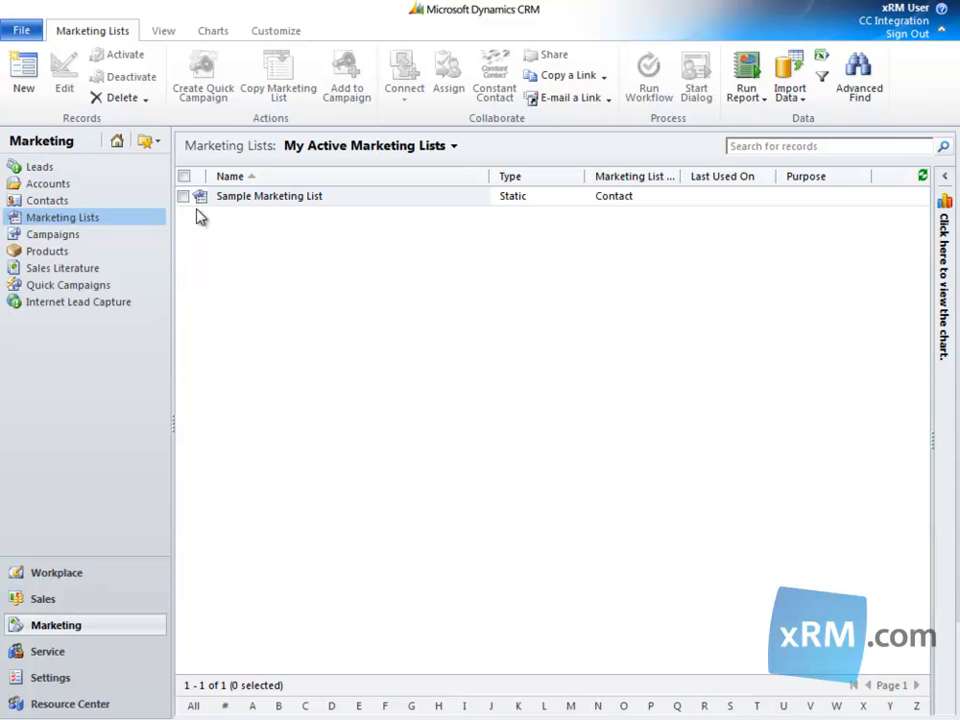
pyautogui.moveTo(518, 200)
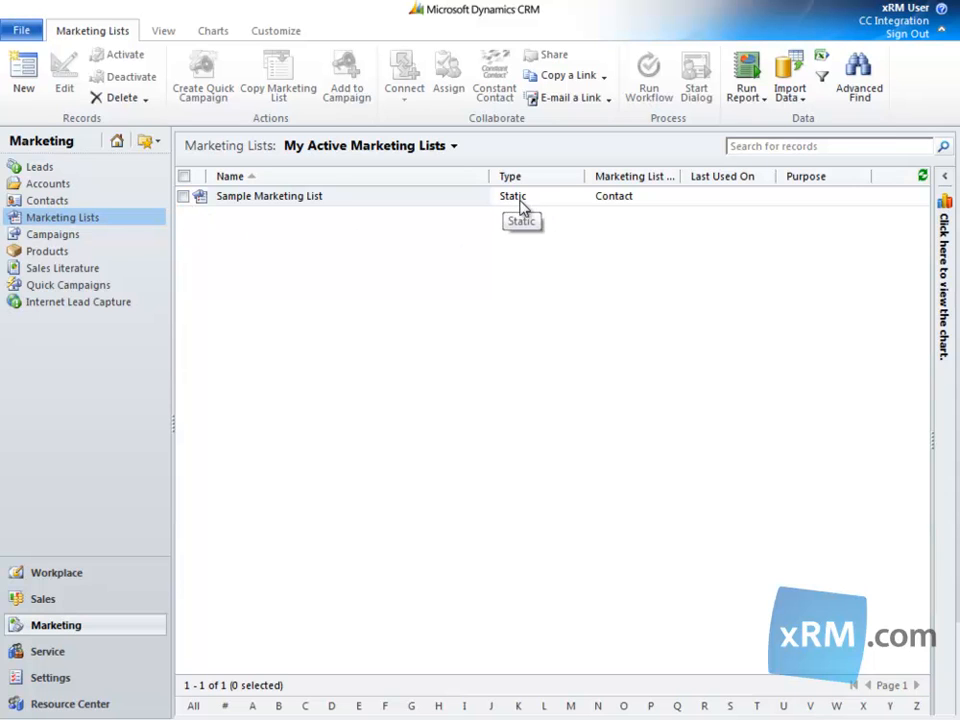
pyautogui.moveTo(516, 220)
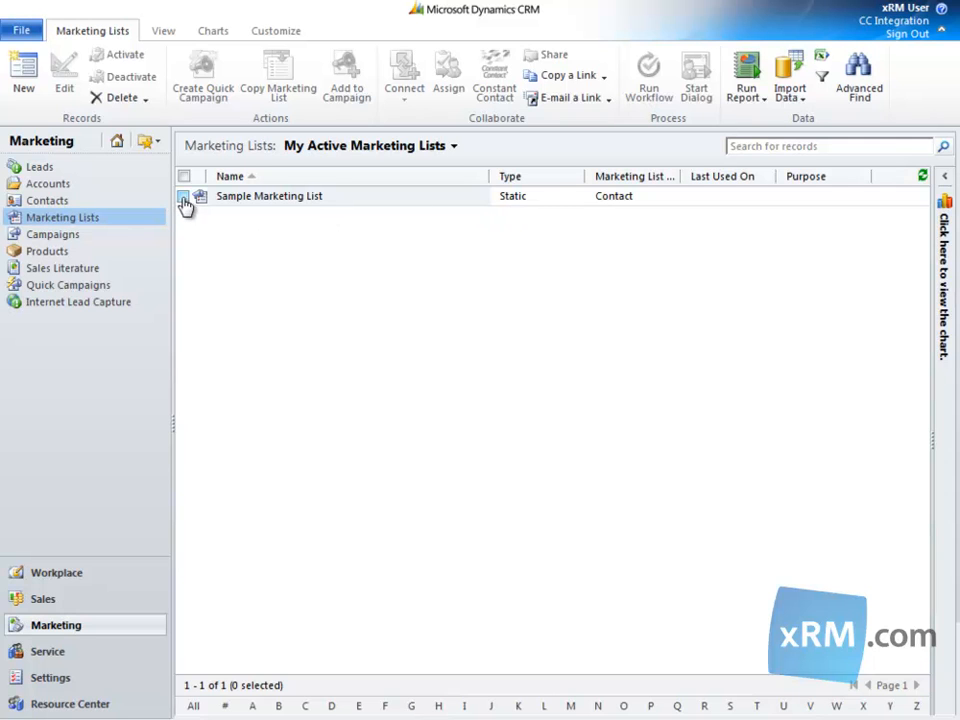
# Select Sample Marketing List in the grid and open its record form.
pyautogui.click(184, 196)
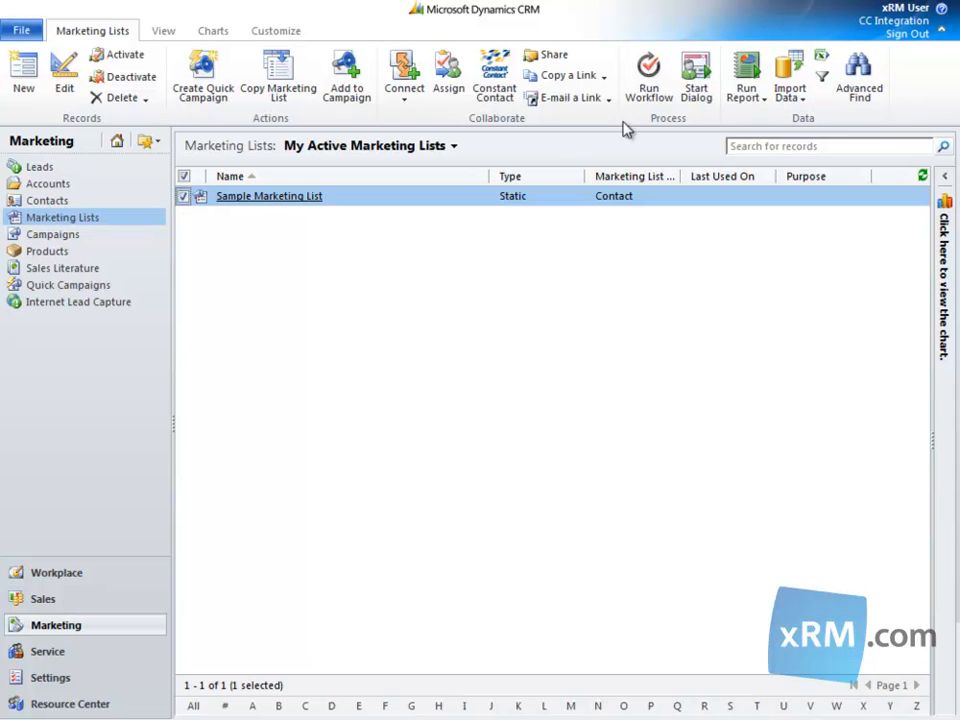
pyautogui.moveTo(696, 262)
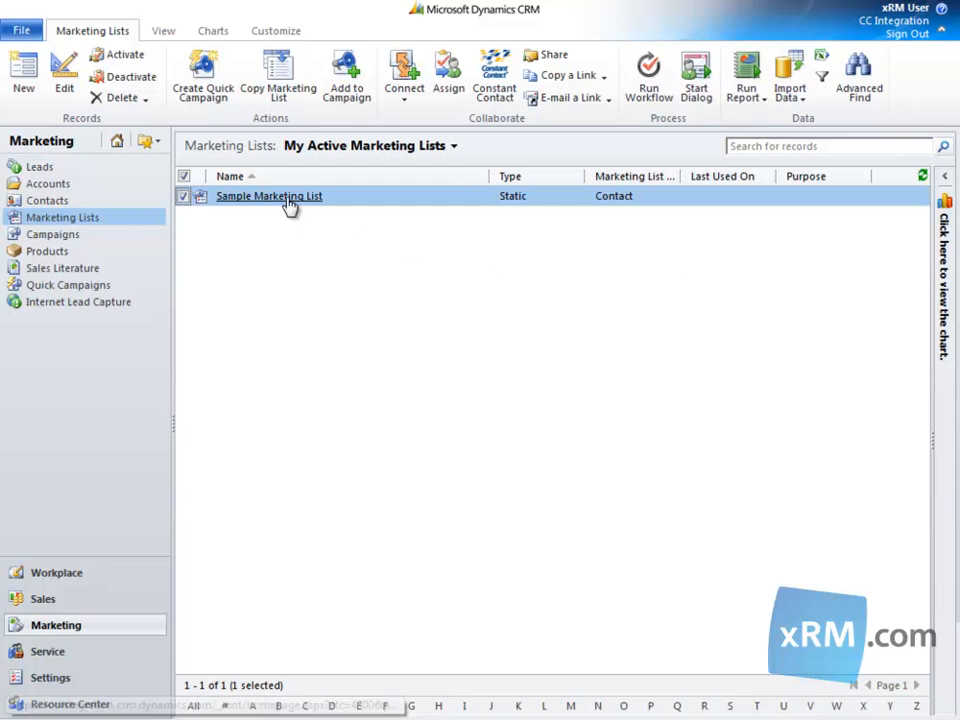
pyautogui.doubleClick(268, 196)
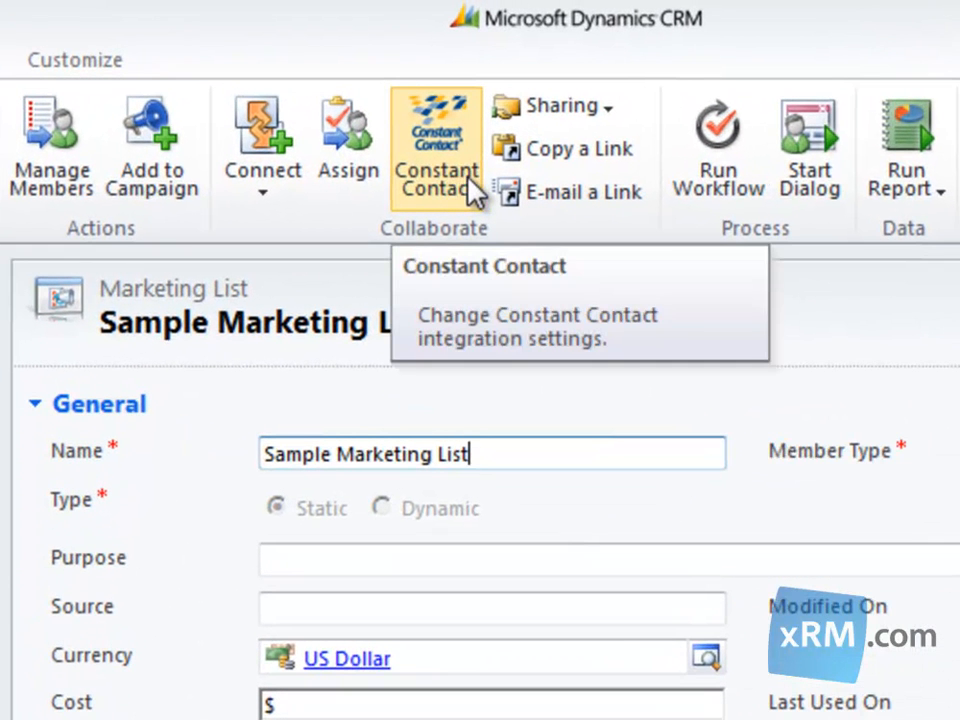
# Set the Constant Contact synchronization status to Active, update it and acknowledge the confirmation.
pyautogui.click(434, 150)
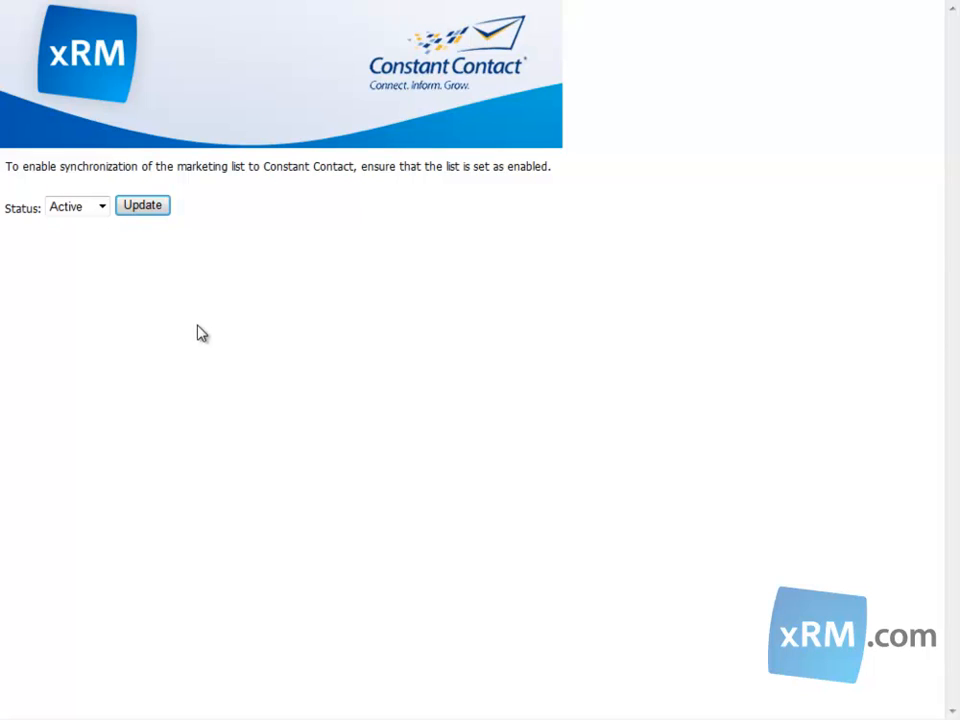
pyautogui.click(102, 206)
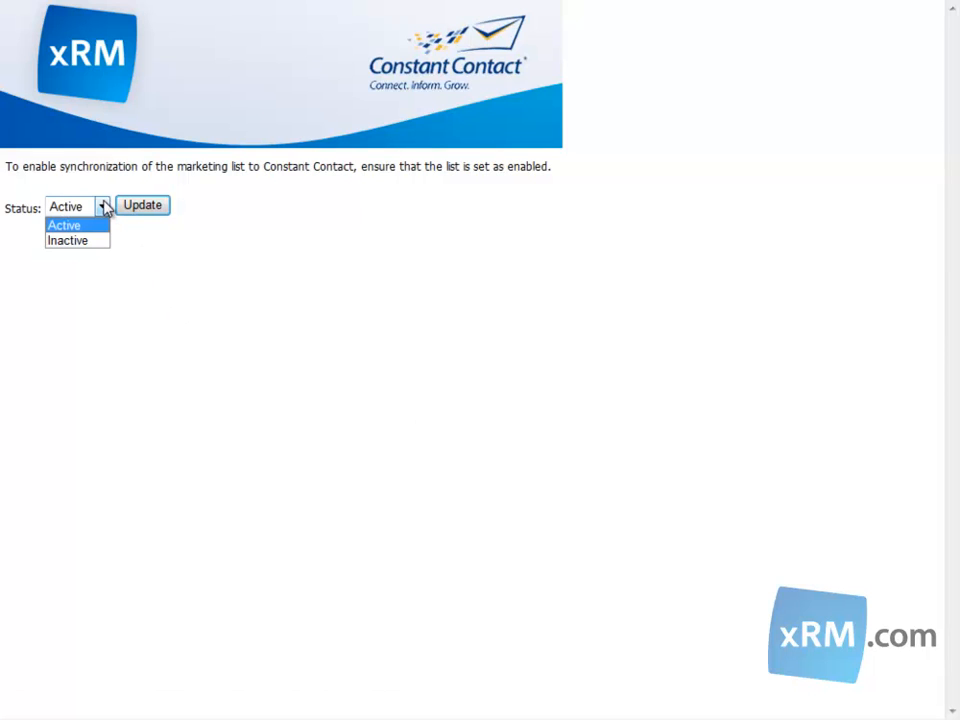
pyautogui.moveTo(88, 232)
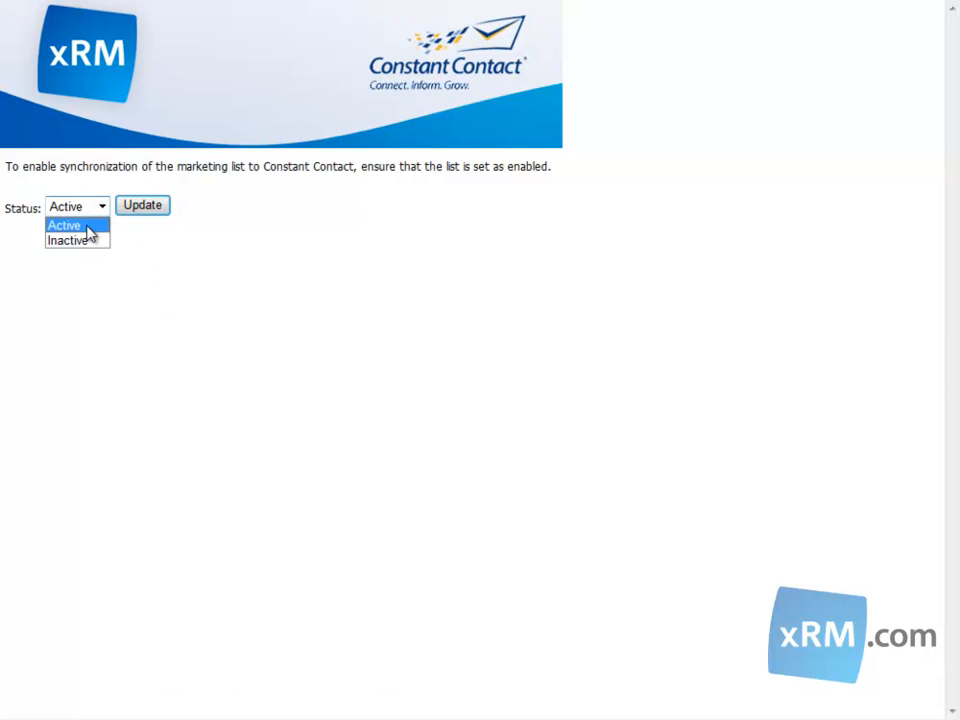
pyautogui.click(64, 224)
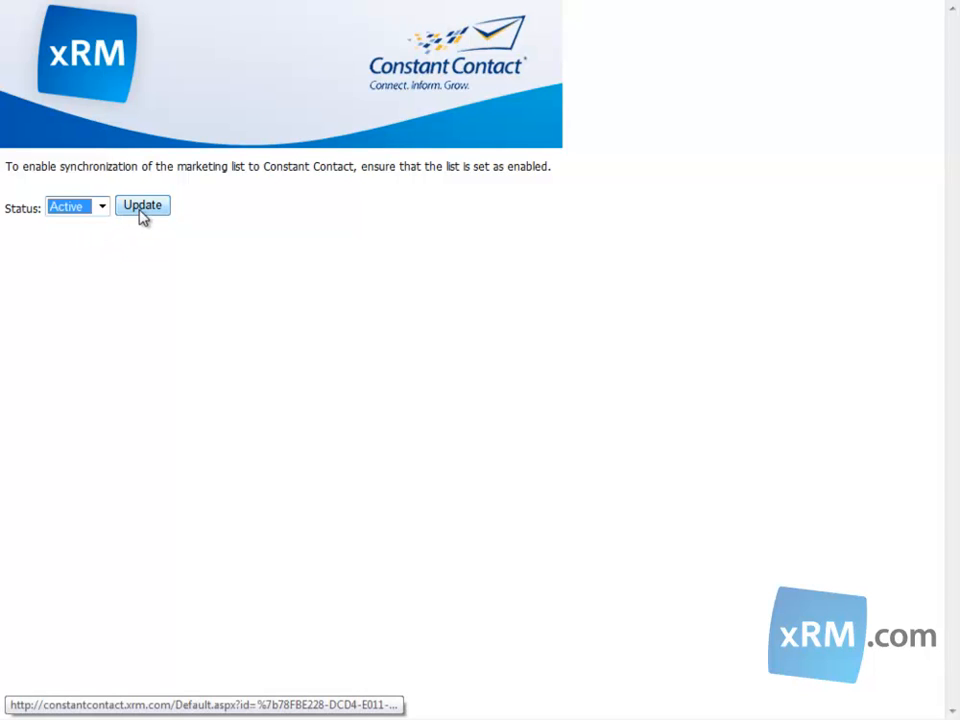
pyautogui.click(142, 204)
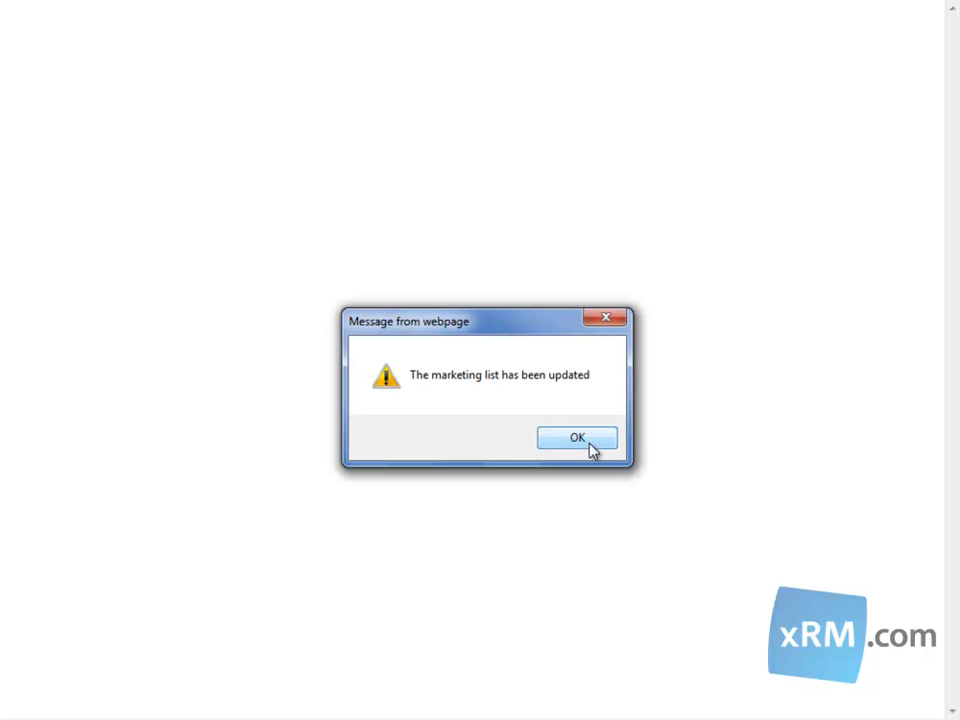
pyautogui.click(576, 438)
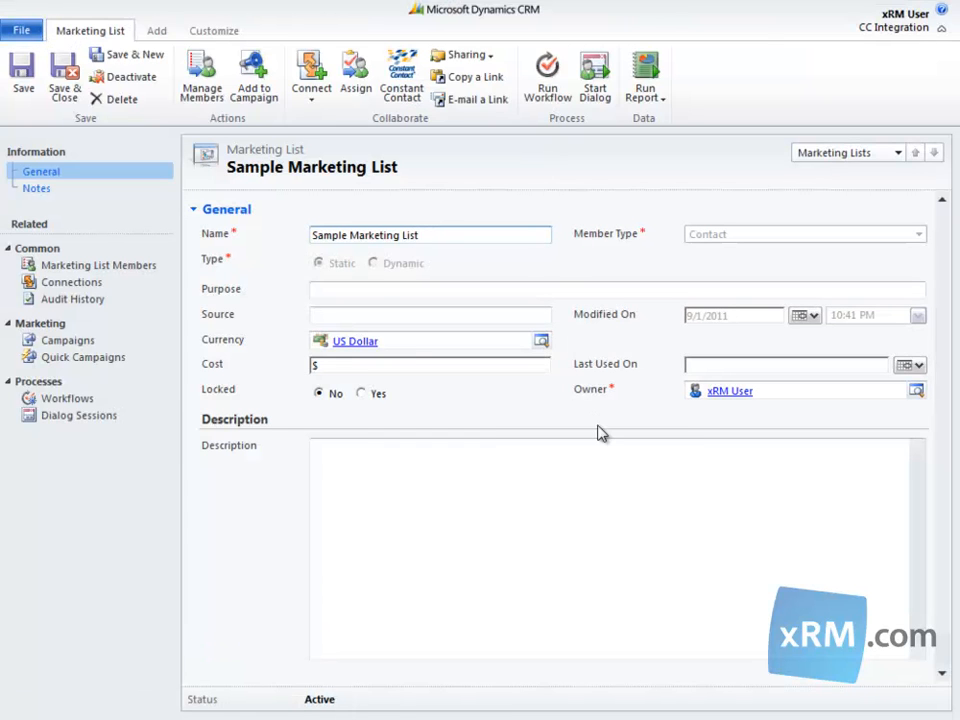
# Show Marketing List Members from the record's left navigation under Common.
pyautogui.click(428, 234)
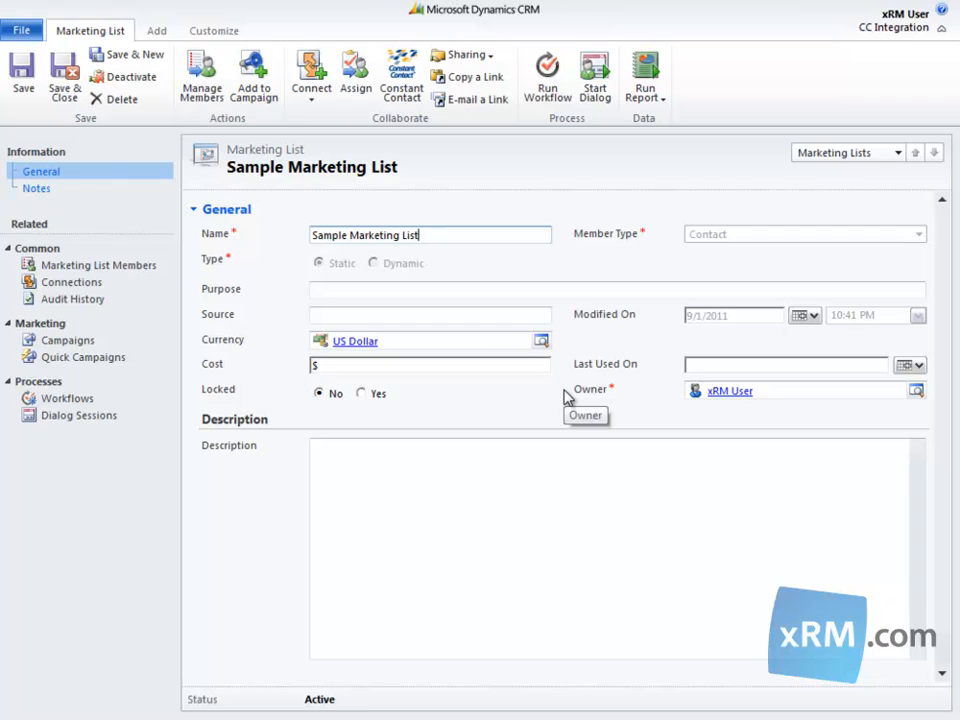
pyautogui.moveTo(532, 400)
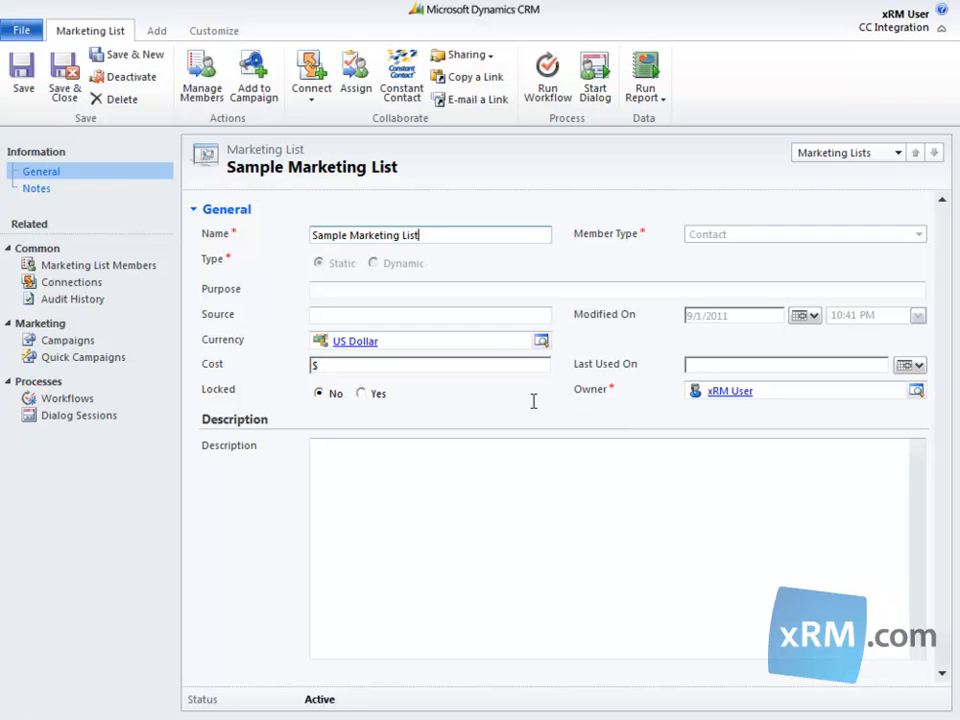
pyautogui.moveTo(192, 310)
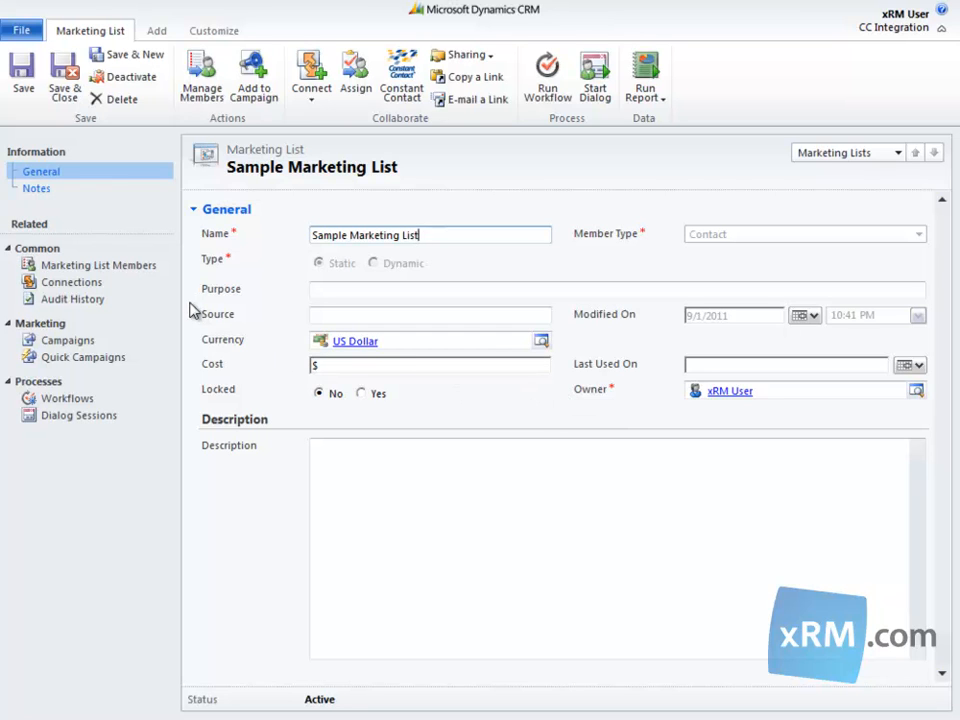
pyautogui.click(100, 264)
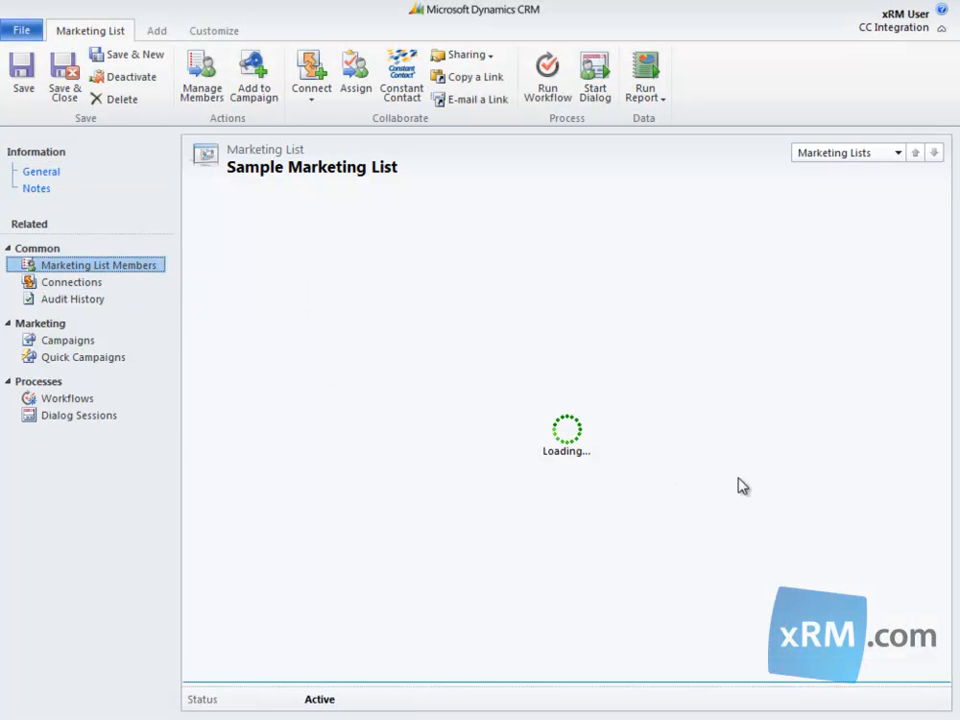
# Load the Contact Associated View listing the 14 sample member contacts with business phones.
pyautogui.click(100, 264)
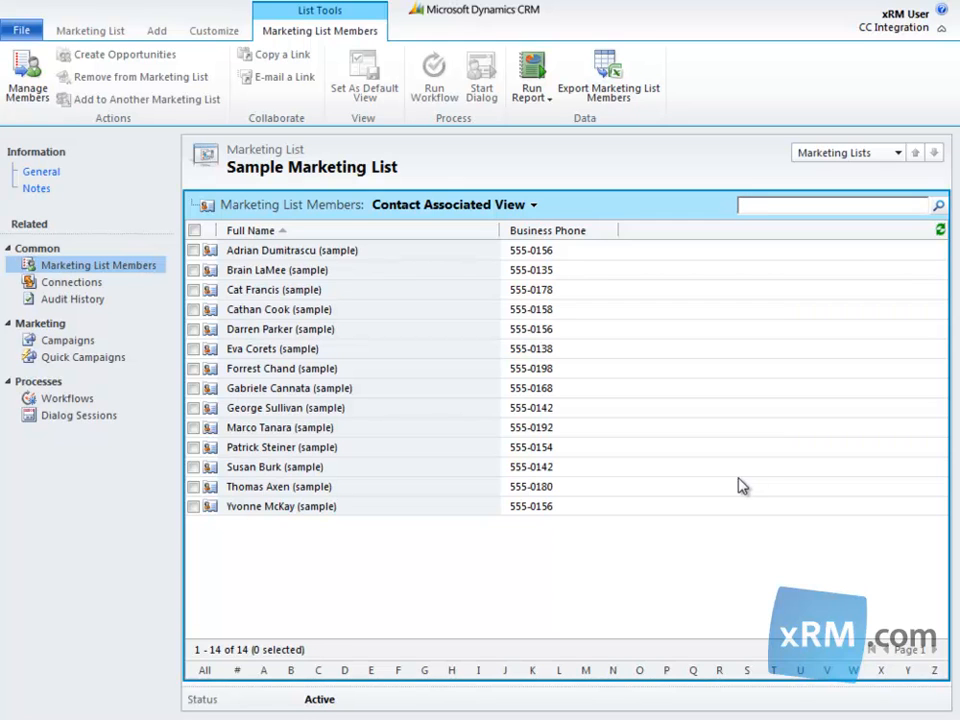
pyautogui.click(836, 204)
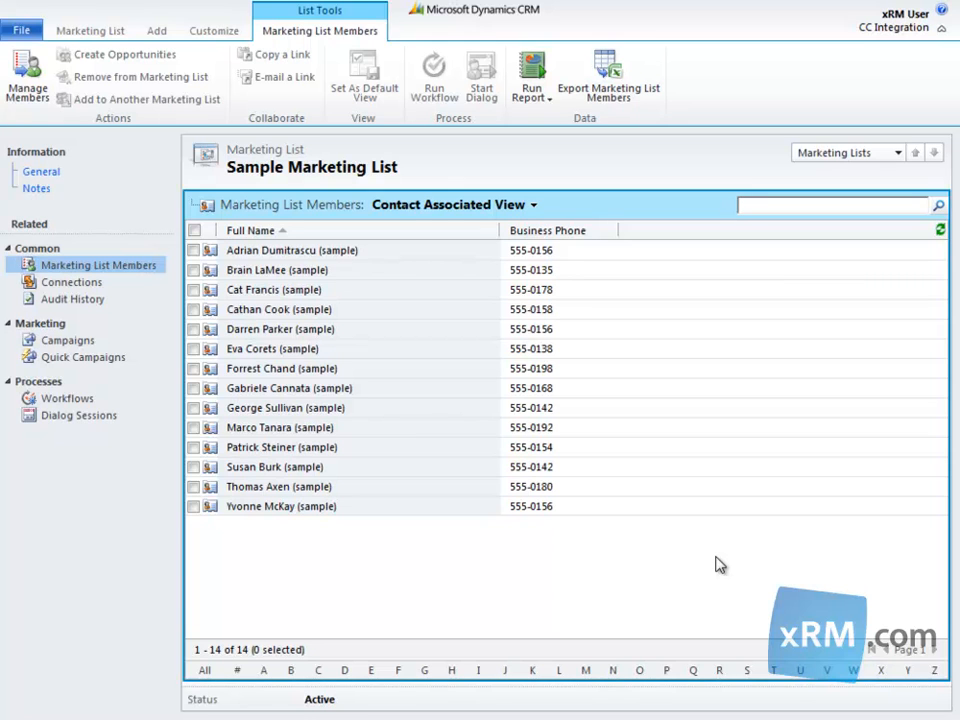
pyautogui.moveTo(710, 560)
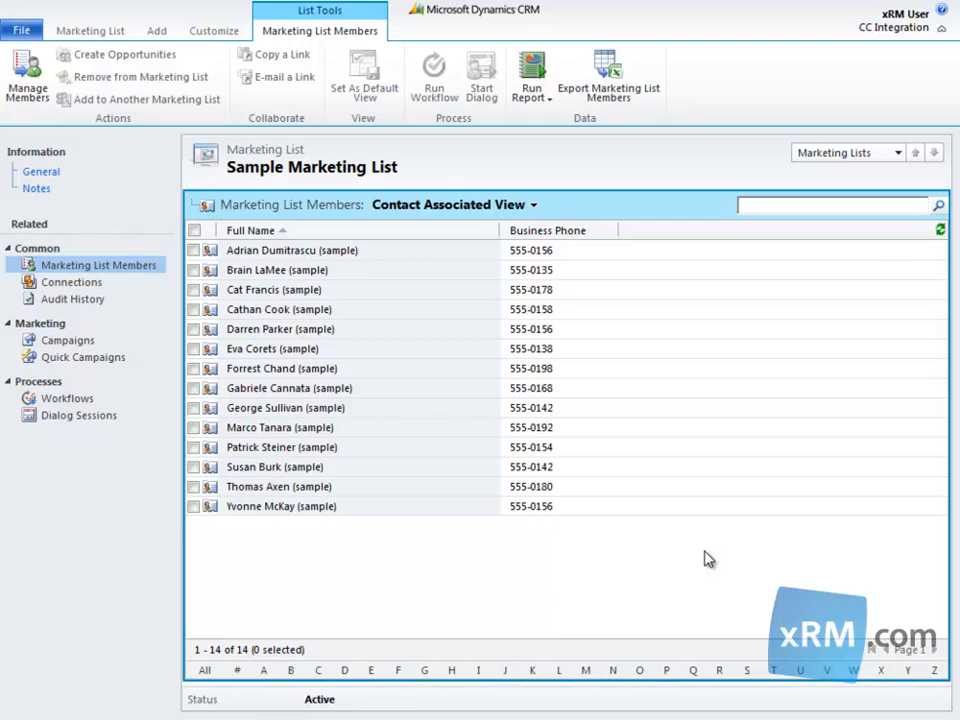
pyautogui.moveTo(624, 524)
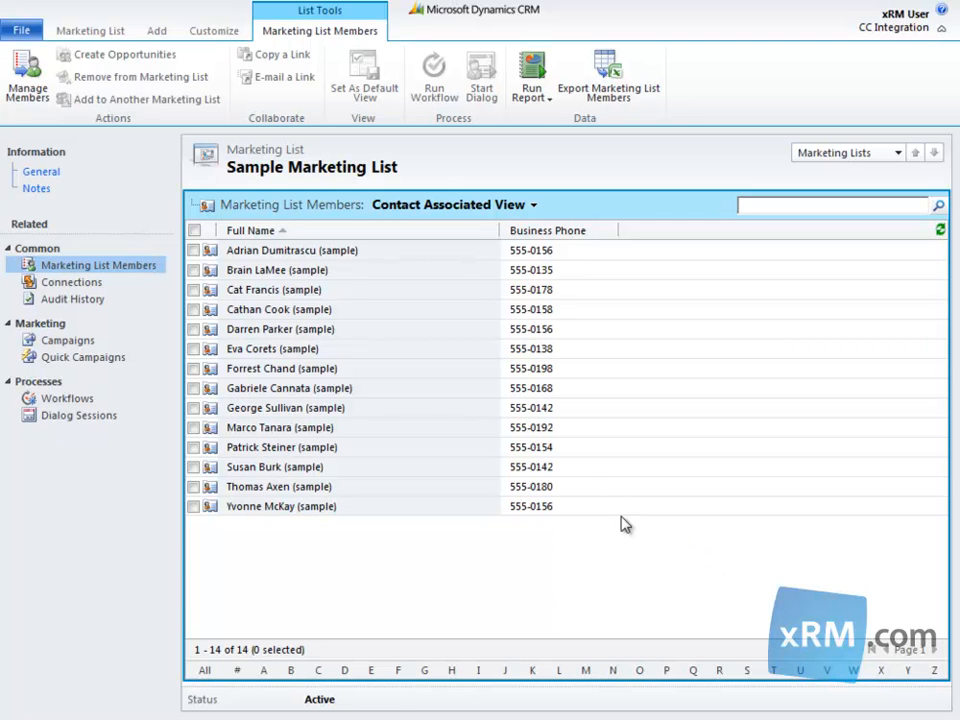
pyautogui.moveTo(278, 270)
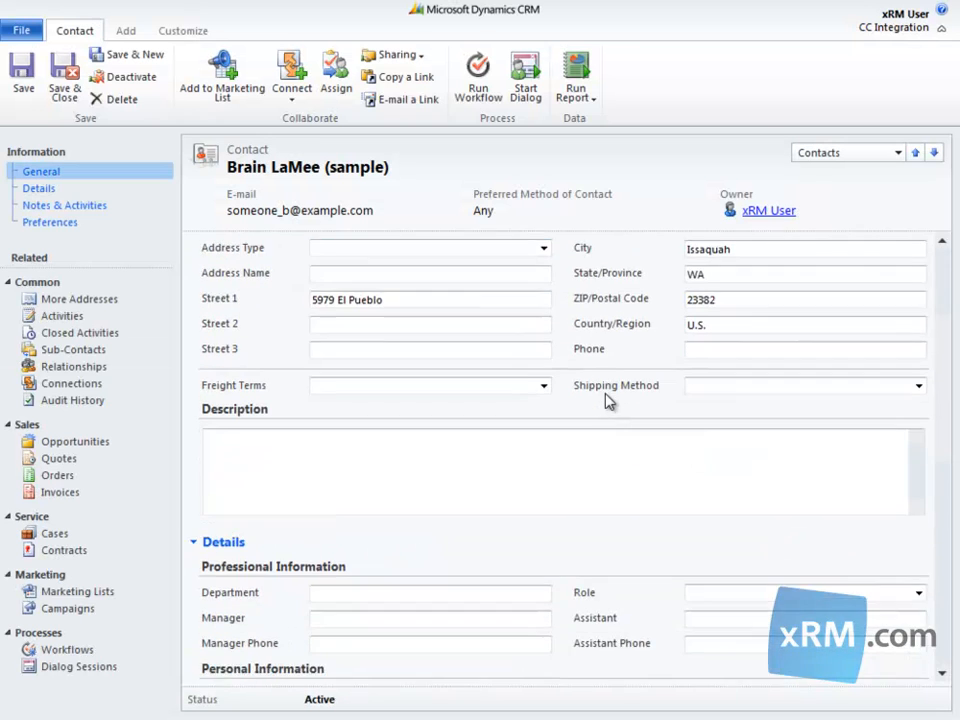
# Scroll Brain LaMee (sample)'s form down to Contact Methods showing Bulk E-mail: Allow.
pyautogui.scroll(-3)
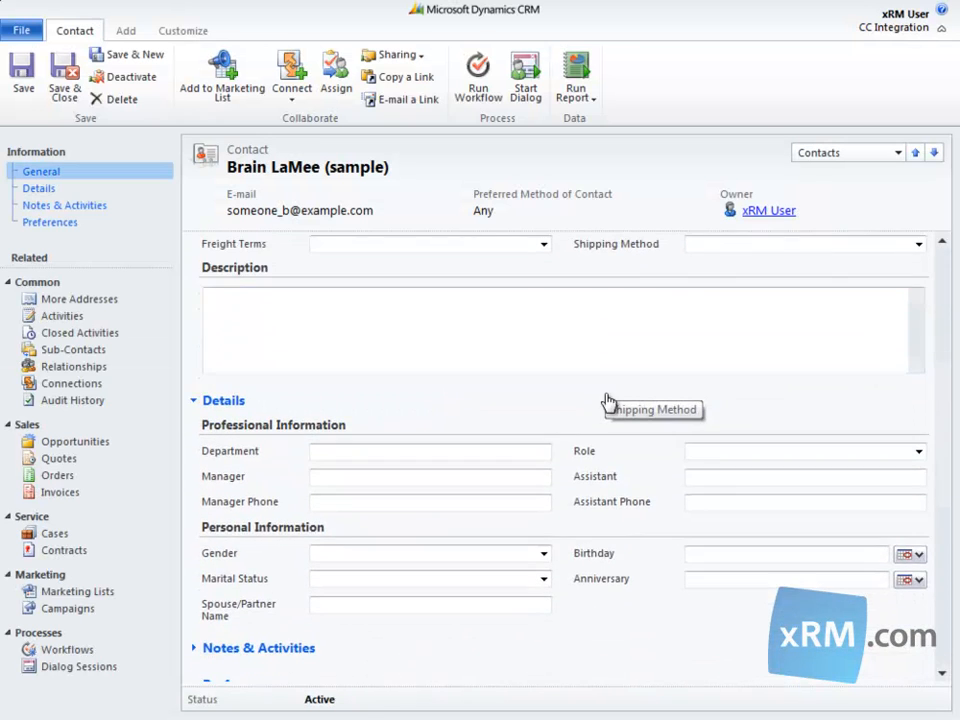
pyautogui.scroll(-3)
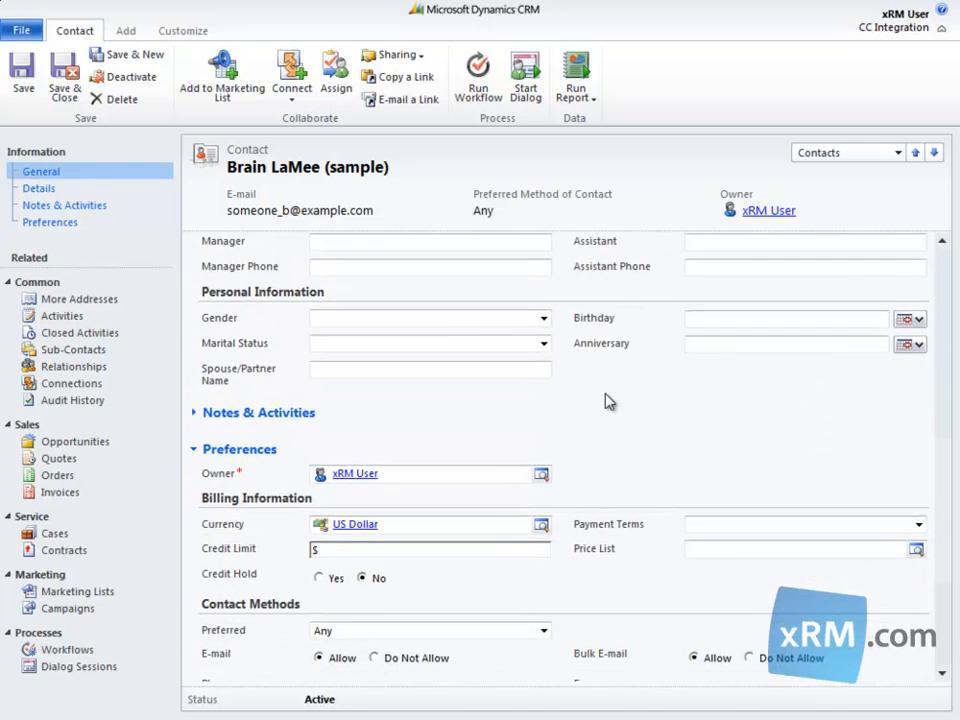
pyautogui.scroll(-3)
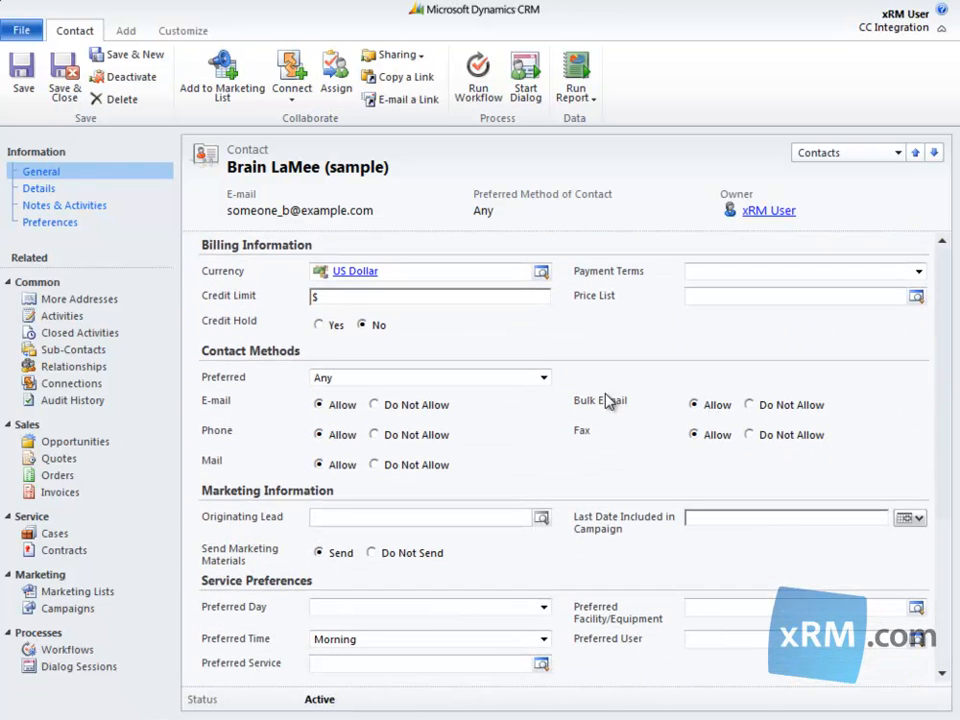
pyautogui.moveTo(230, 370)
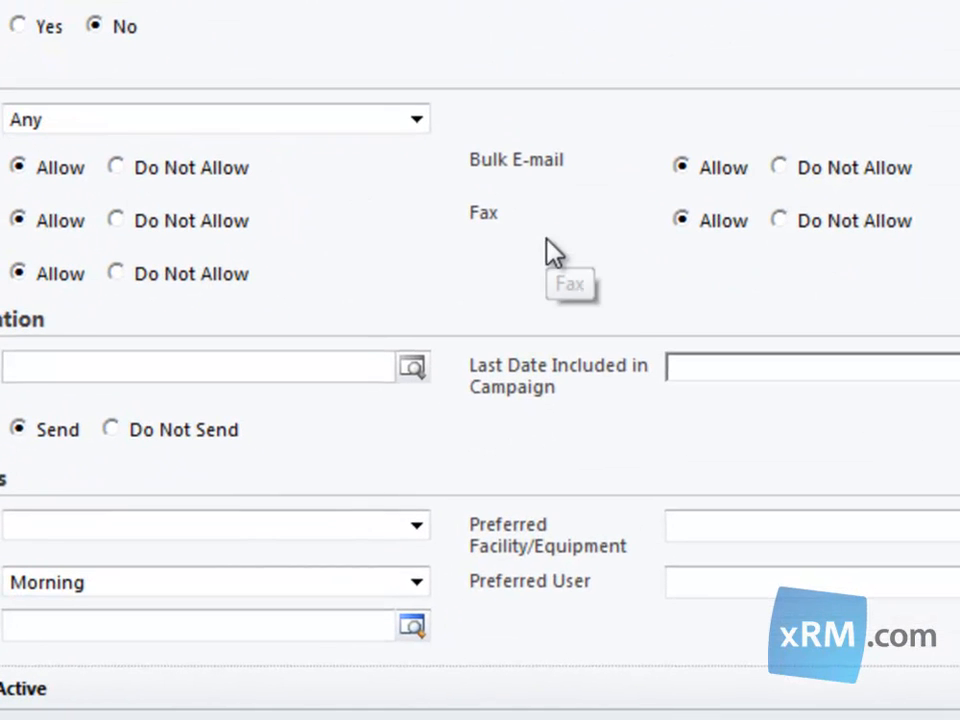
pyautogui.moveTo(664, 188)
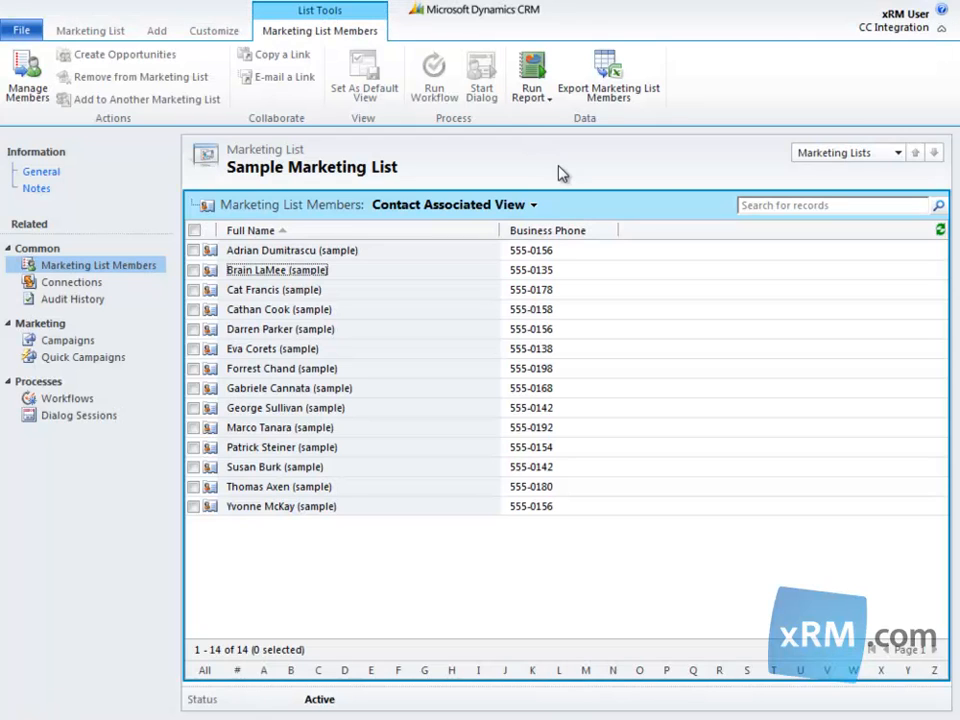
pyautogui.moveTo(560, 170)
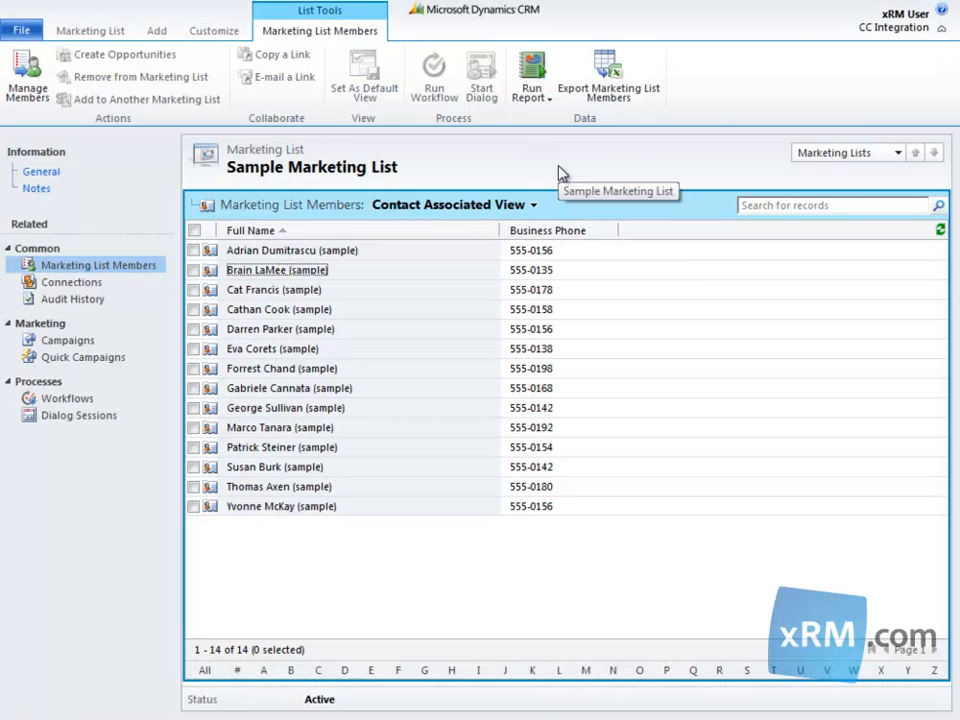
pyautogui.moveTo(628, 158)
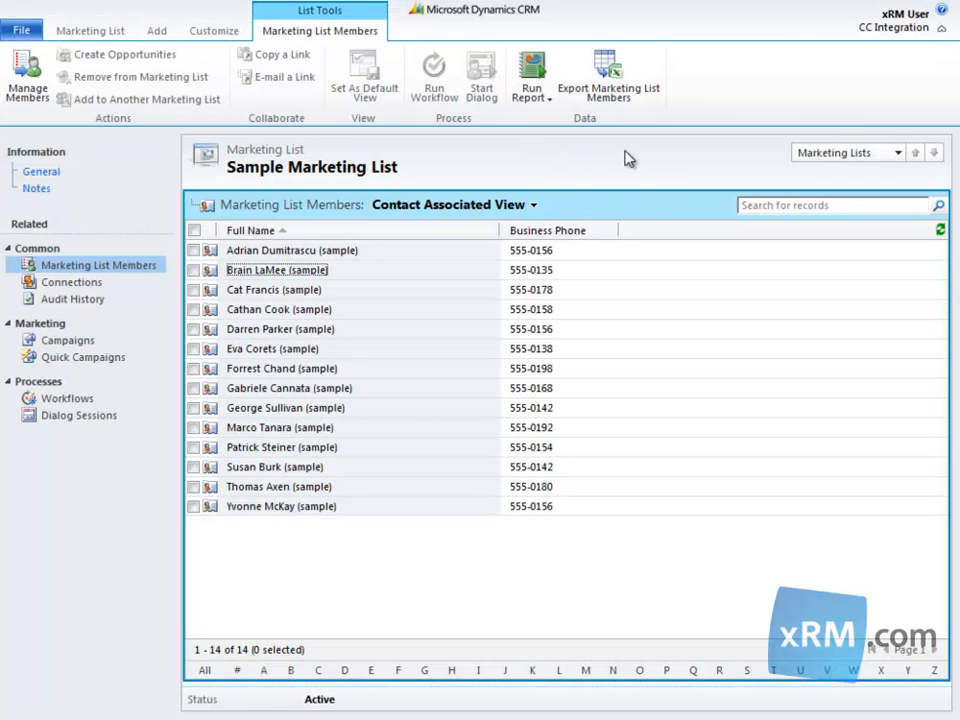